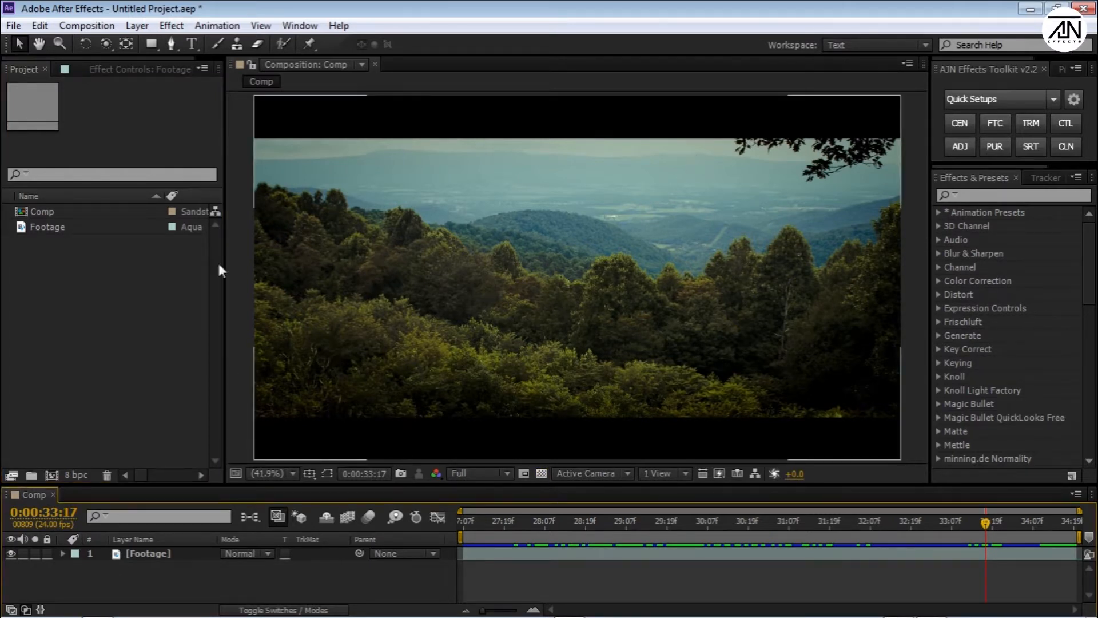
# Add the Comp composition to the Render Queue
pyautogui.click(12, 25)
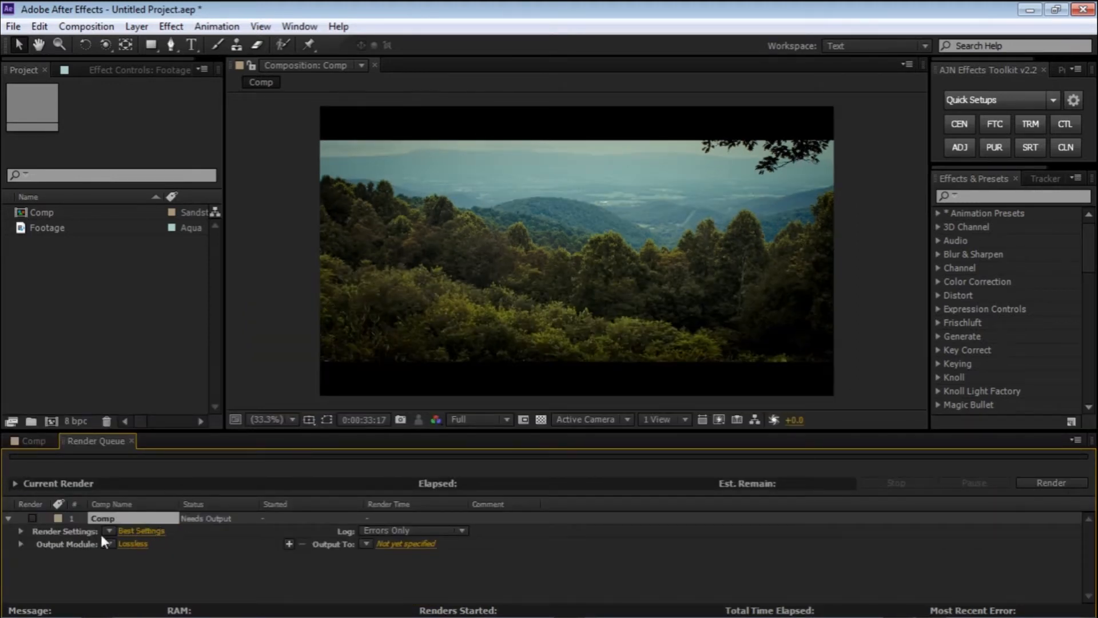
# Confirm Best quality in the comp's Best Settings render settings
pyautogui.click(140, 530)
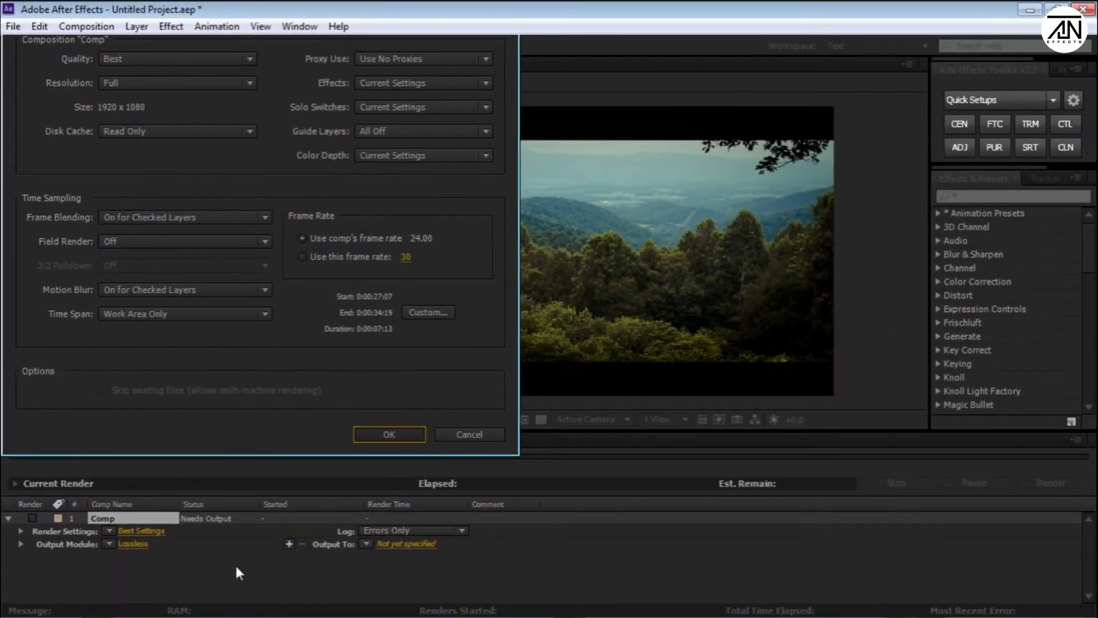
pyautogui.click(388, 434)
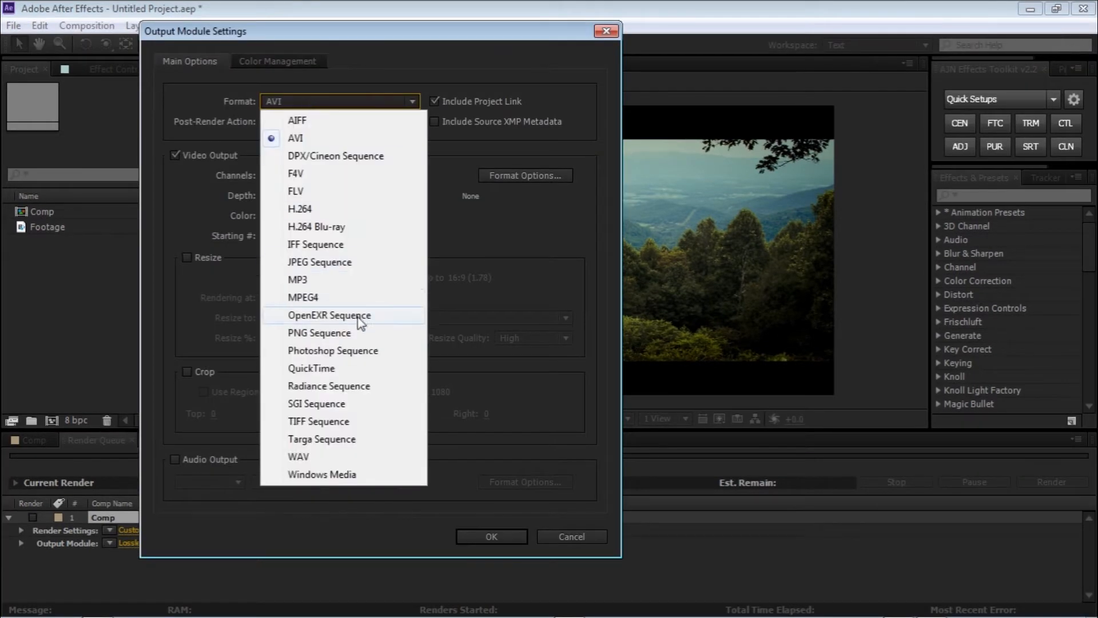
# Choose H.264 as the output format and open its Format Options
pyautogui.click(299, 208)
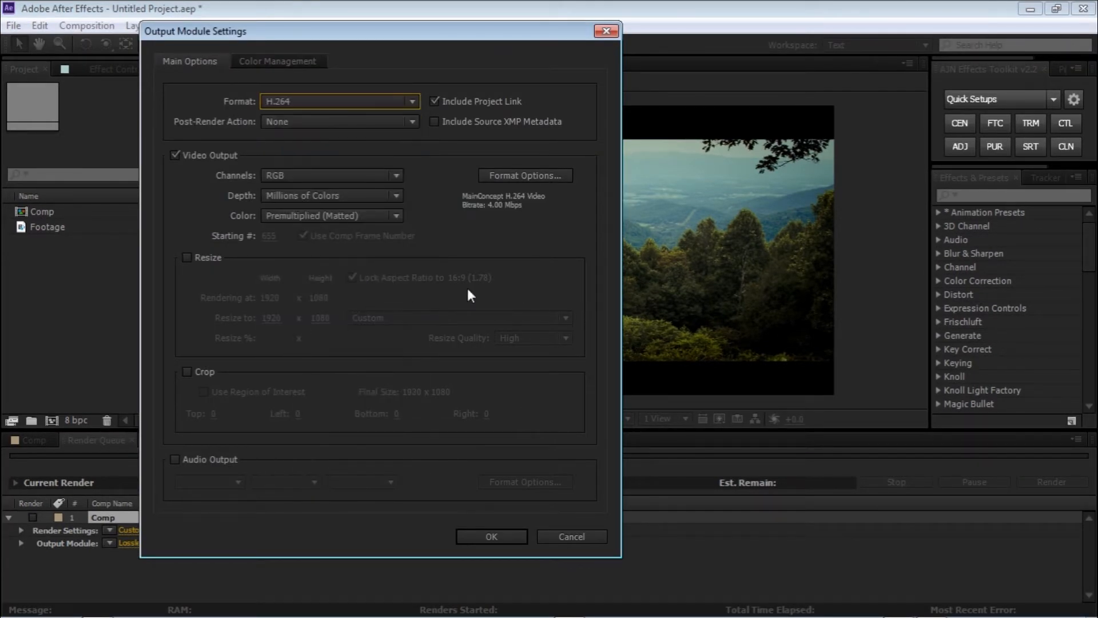
pyautogui.moveTo(518, 224)
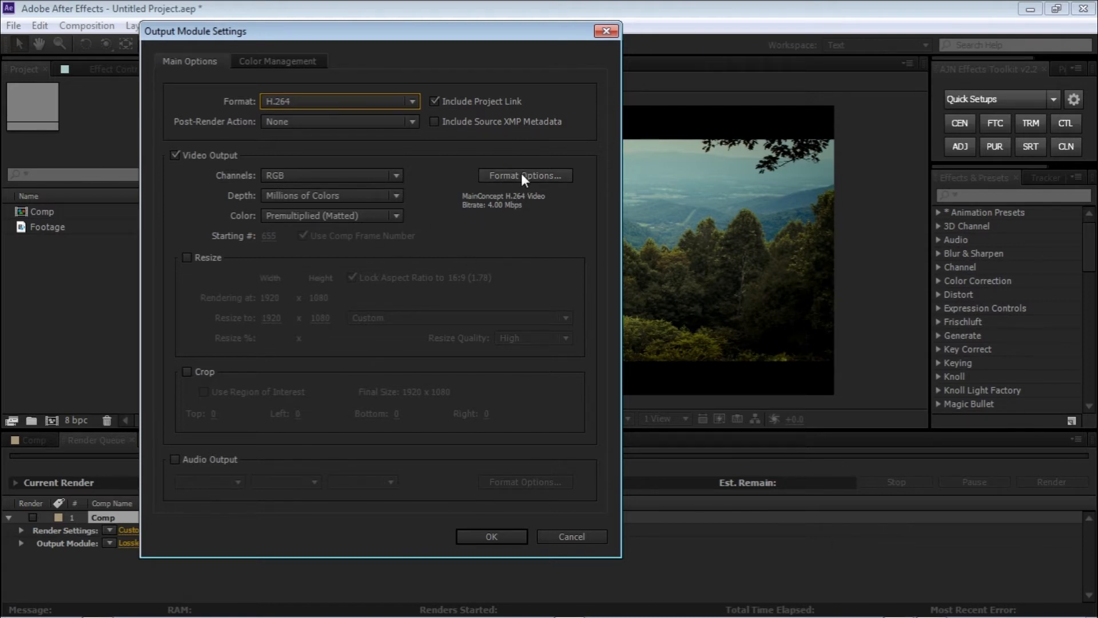
pyautogui.click(525, 175)
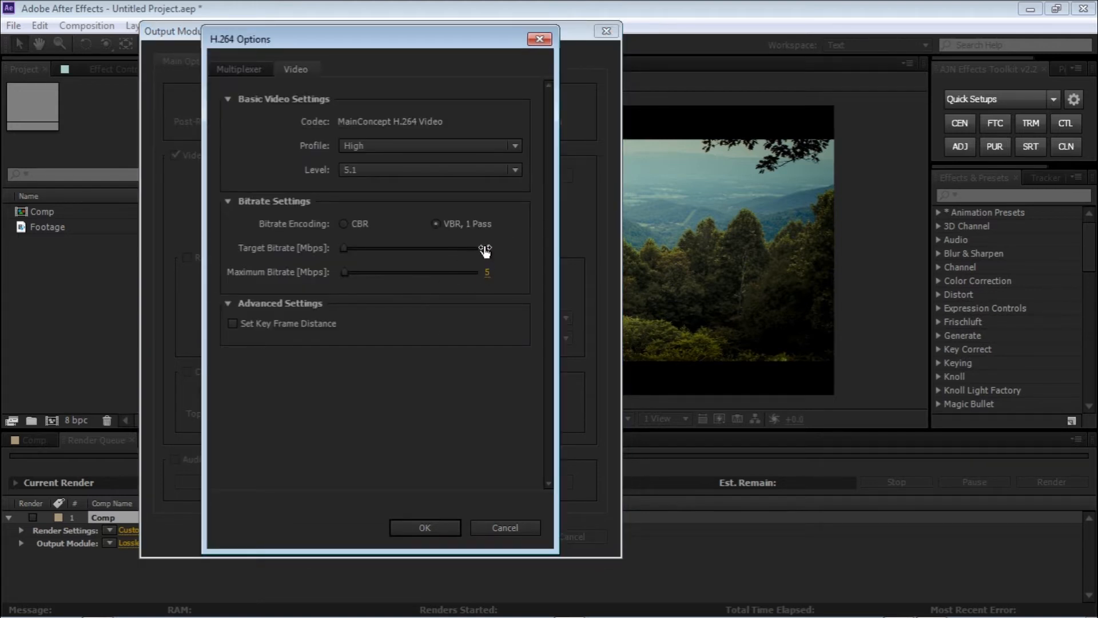
# Set H.264 target bitrate to 8 Mbps and enable stereo 48 kHz audio output
pyautogui.click(502, 248)
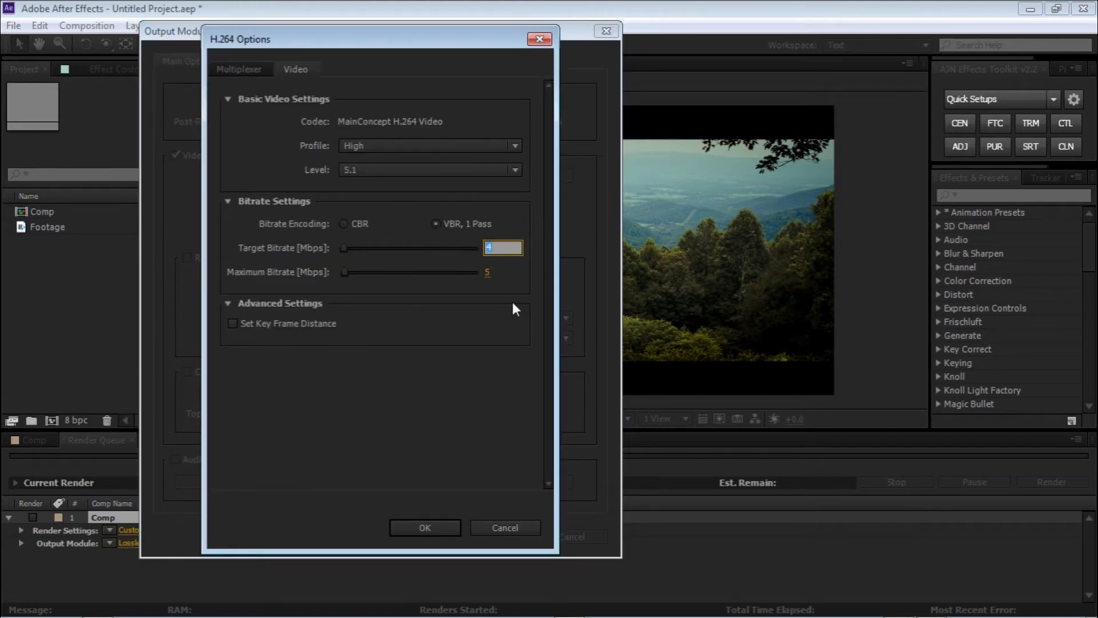
pyautogui.click(424, 527)
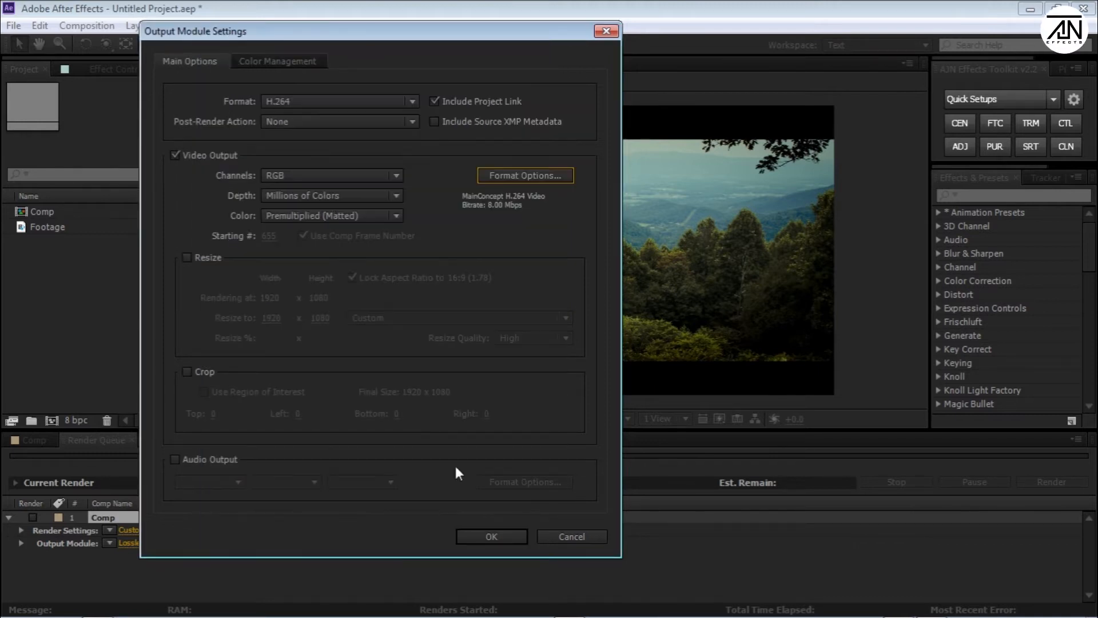
pyautogui.moveTo(395, 209)
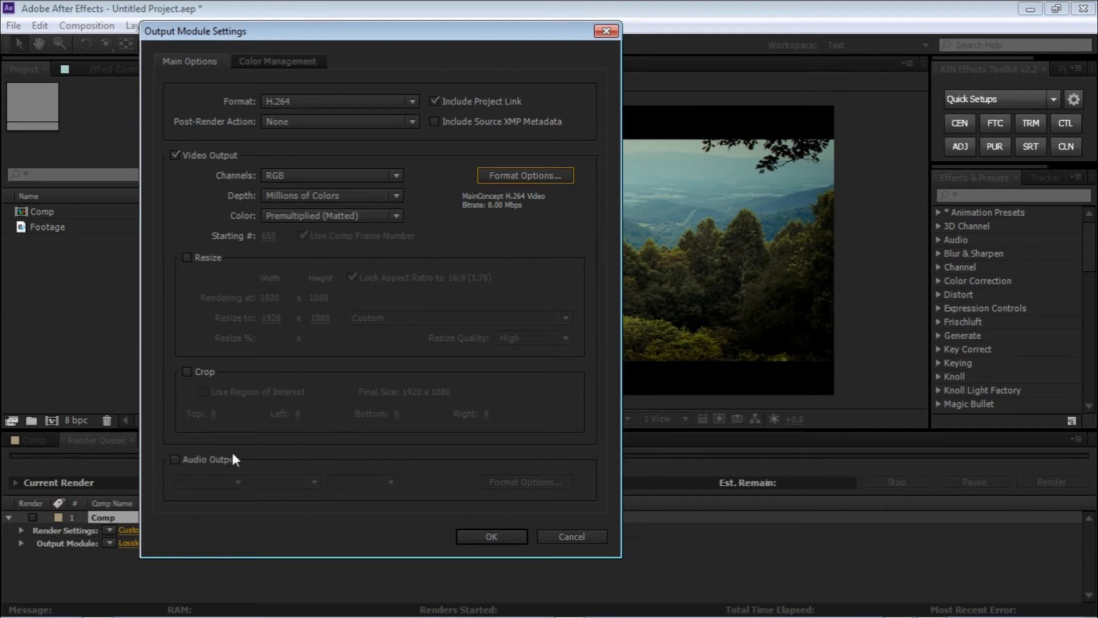
pyautogui.click(175, 459)
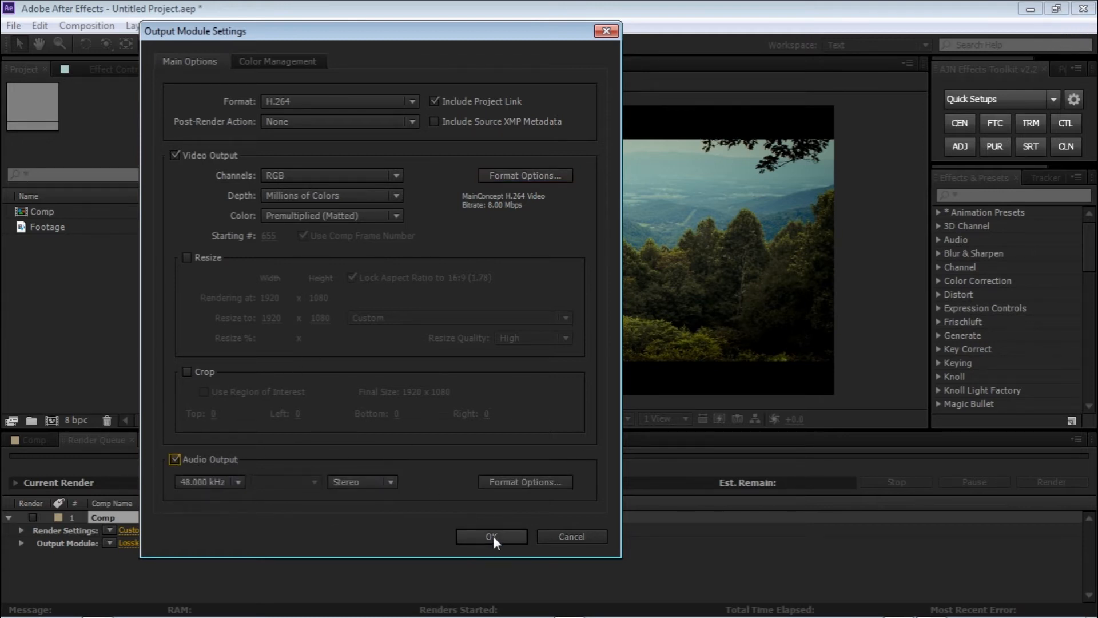
pyautogui.click(490, 537)
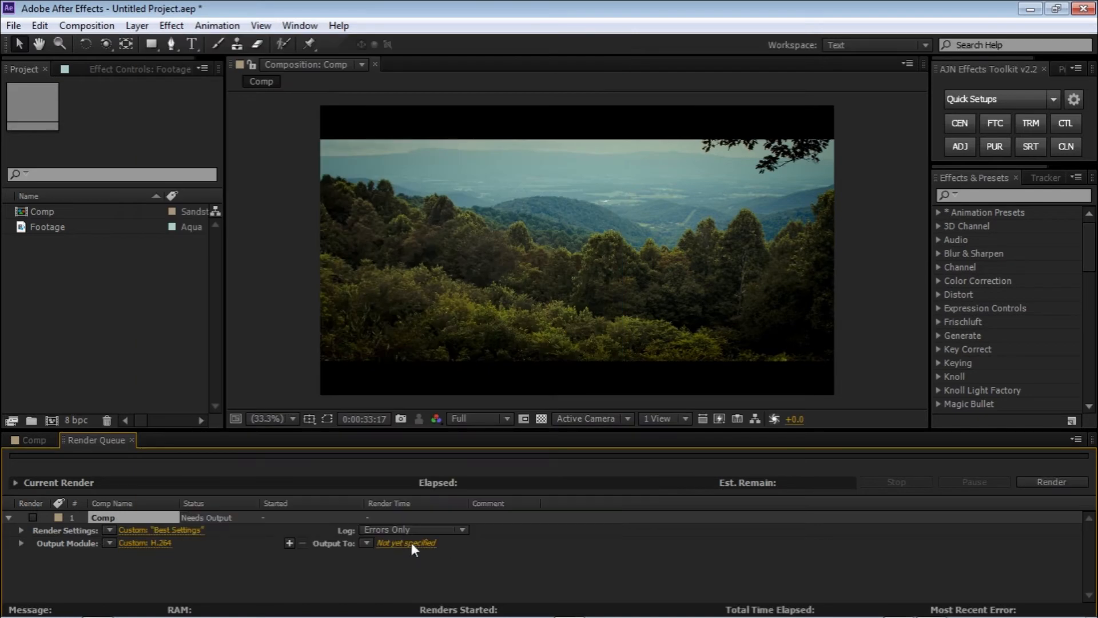
# Set the output file to Render.mp4 on the Desktop
pyautogui.click(406, 543)
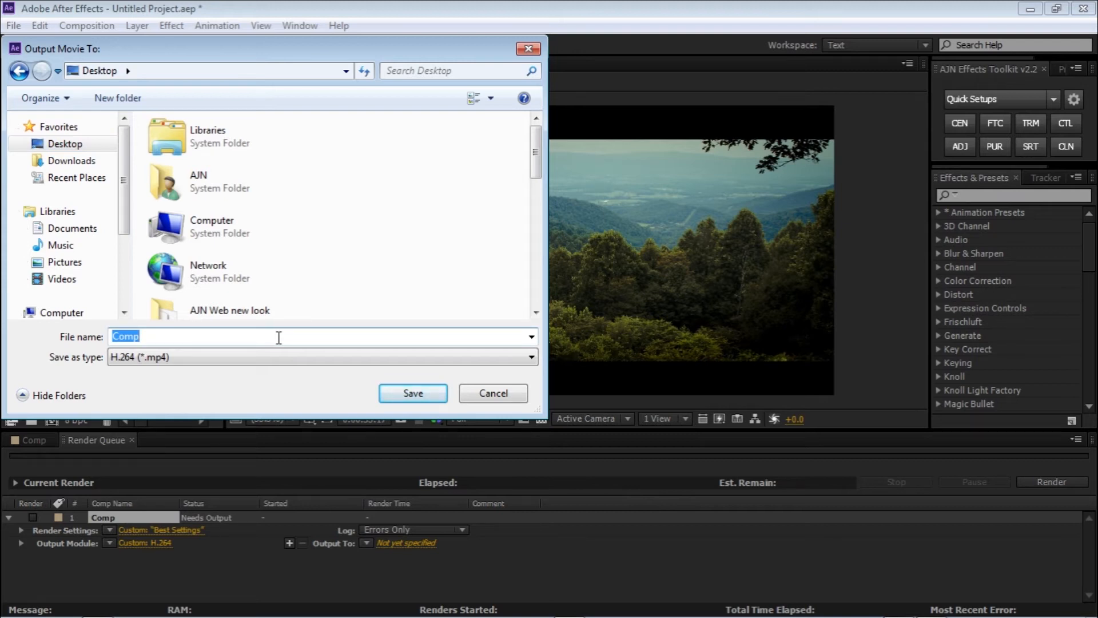
pyautogui.write('Render')
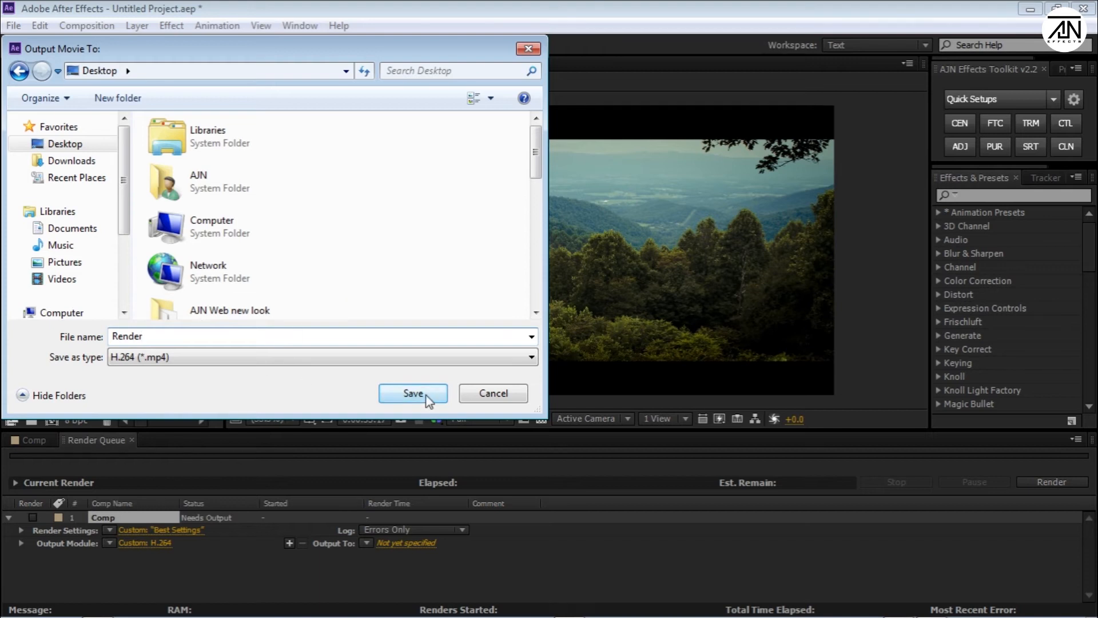
pyautogui.click(412, 393)
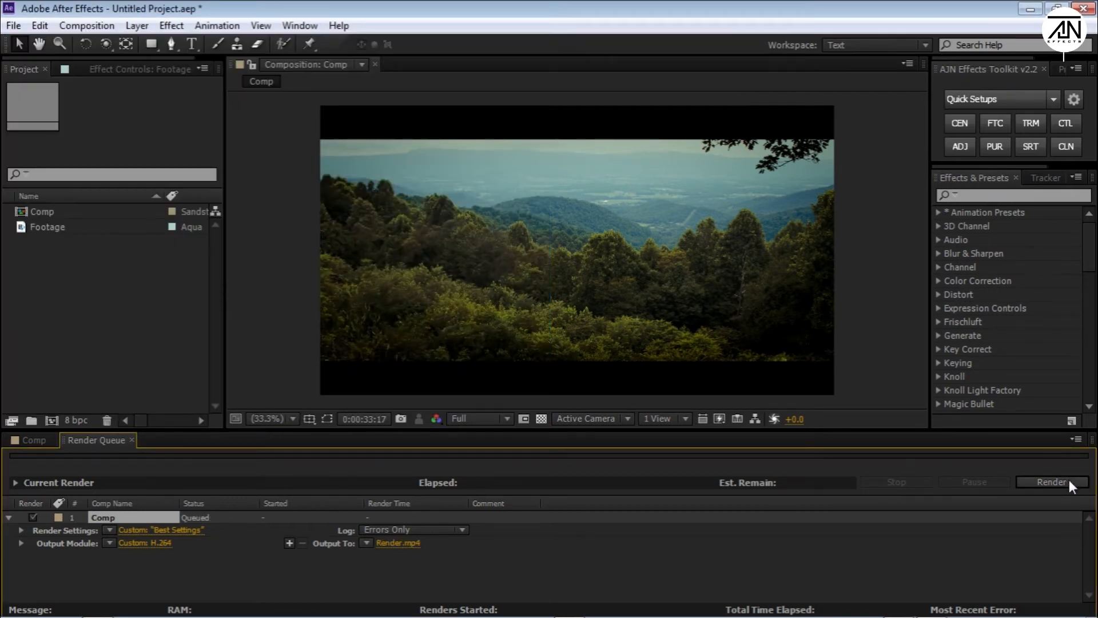
pyautogui.click(1049, 482)
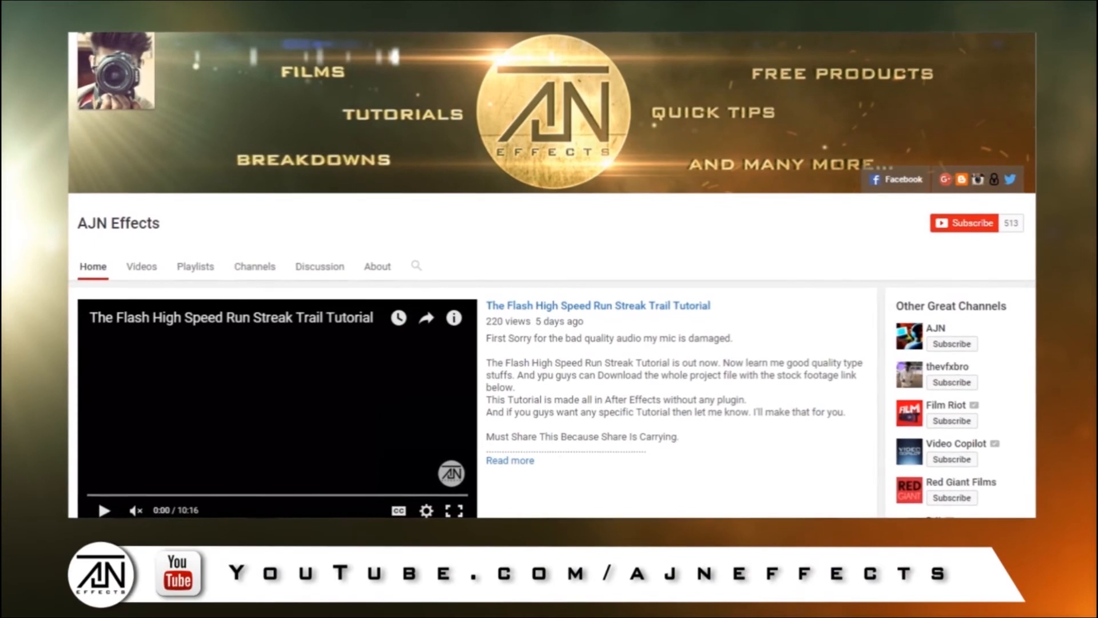
# Show the AJN Effects channel's Videos tab of uploads
pyautogui.scroll(-3)
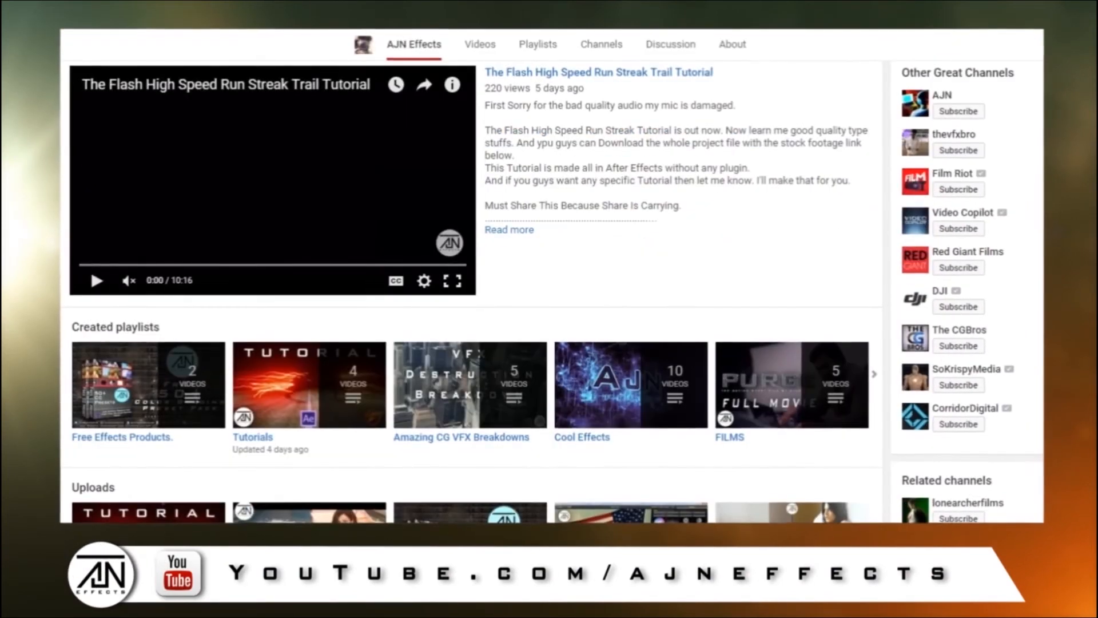
pyautogui.click(480, 43)
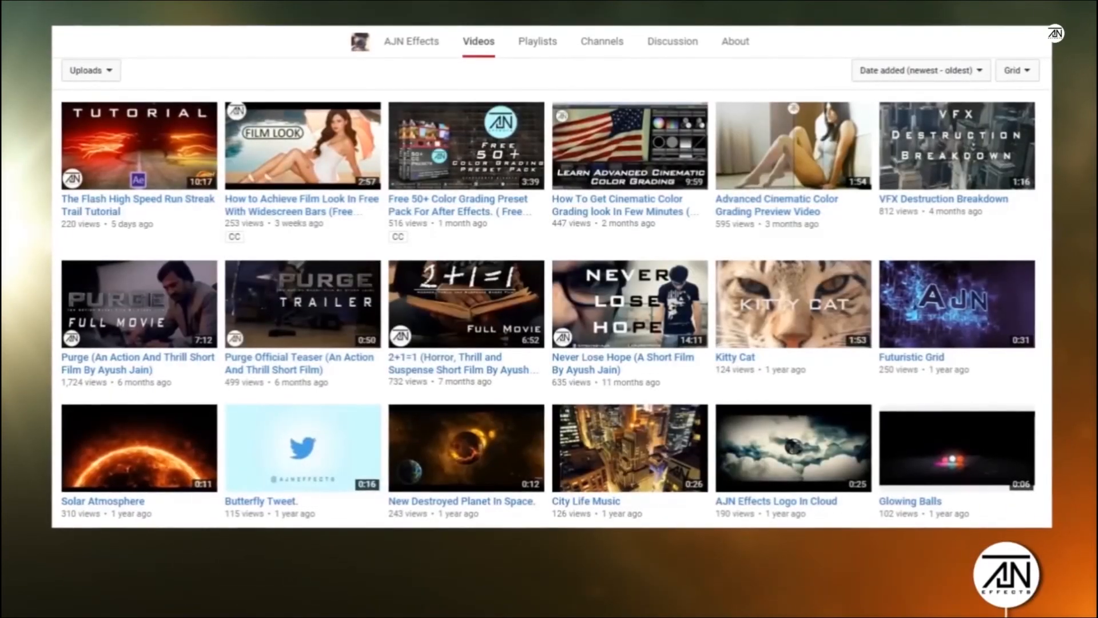